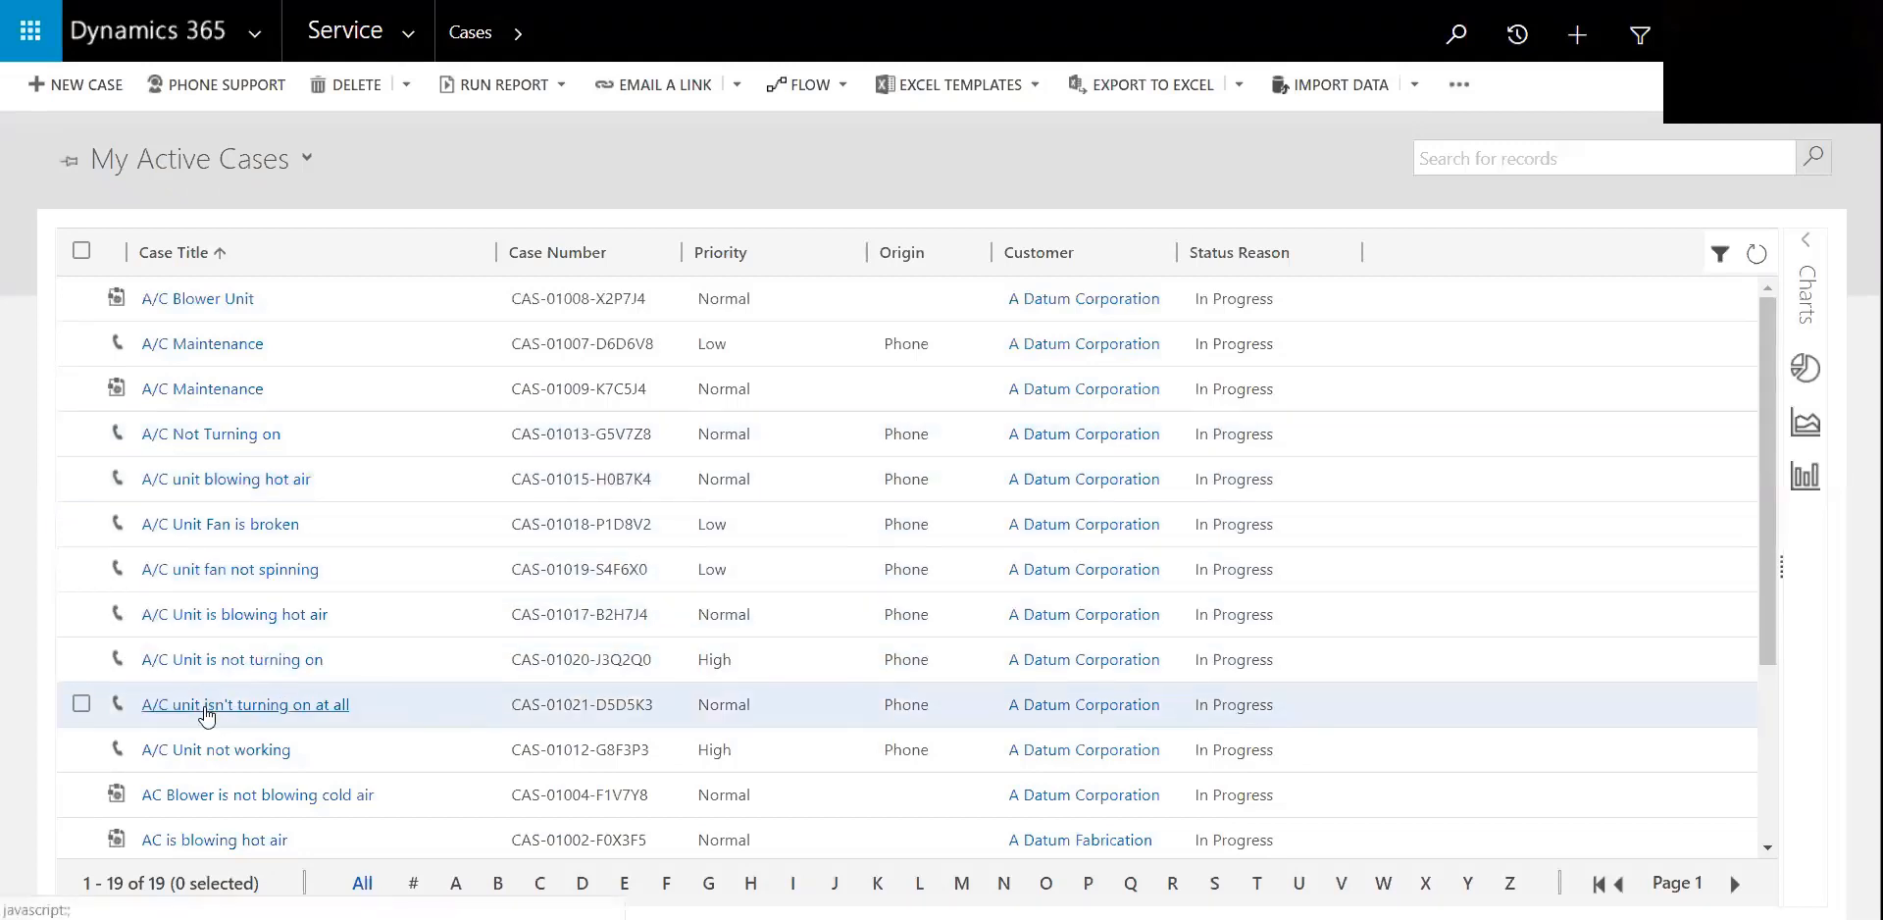
# Step: Open the case 'A/C unit isn't turning on at all' from My Active Cases
pyautogui.click(245, 704)
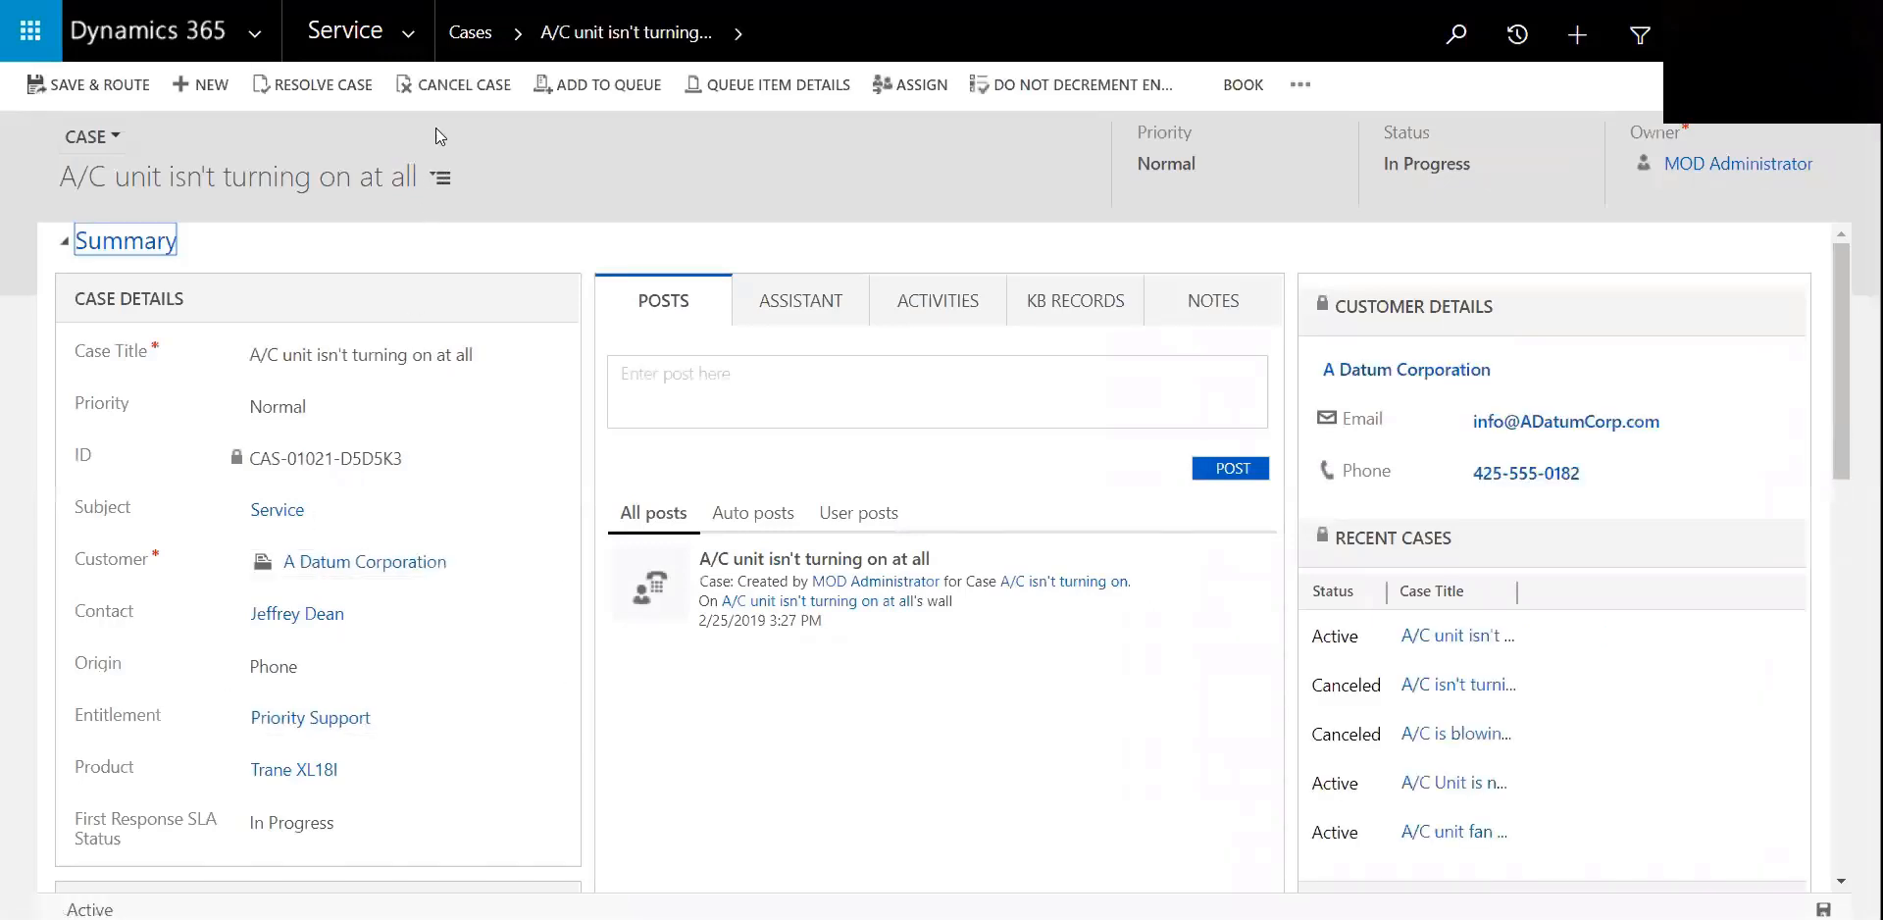
pyautogui.moveTo(464, 84)
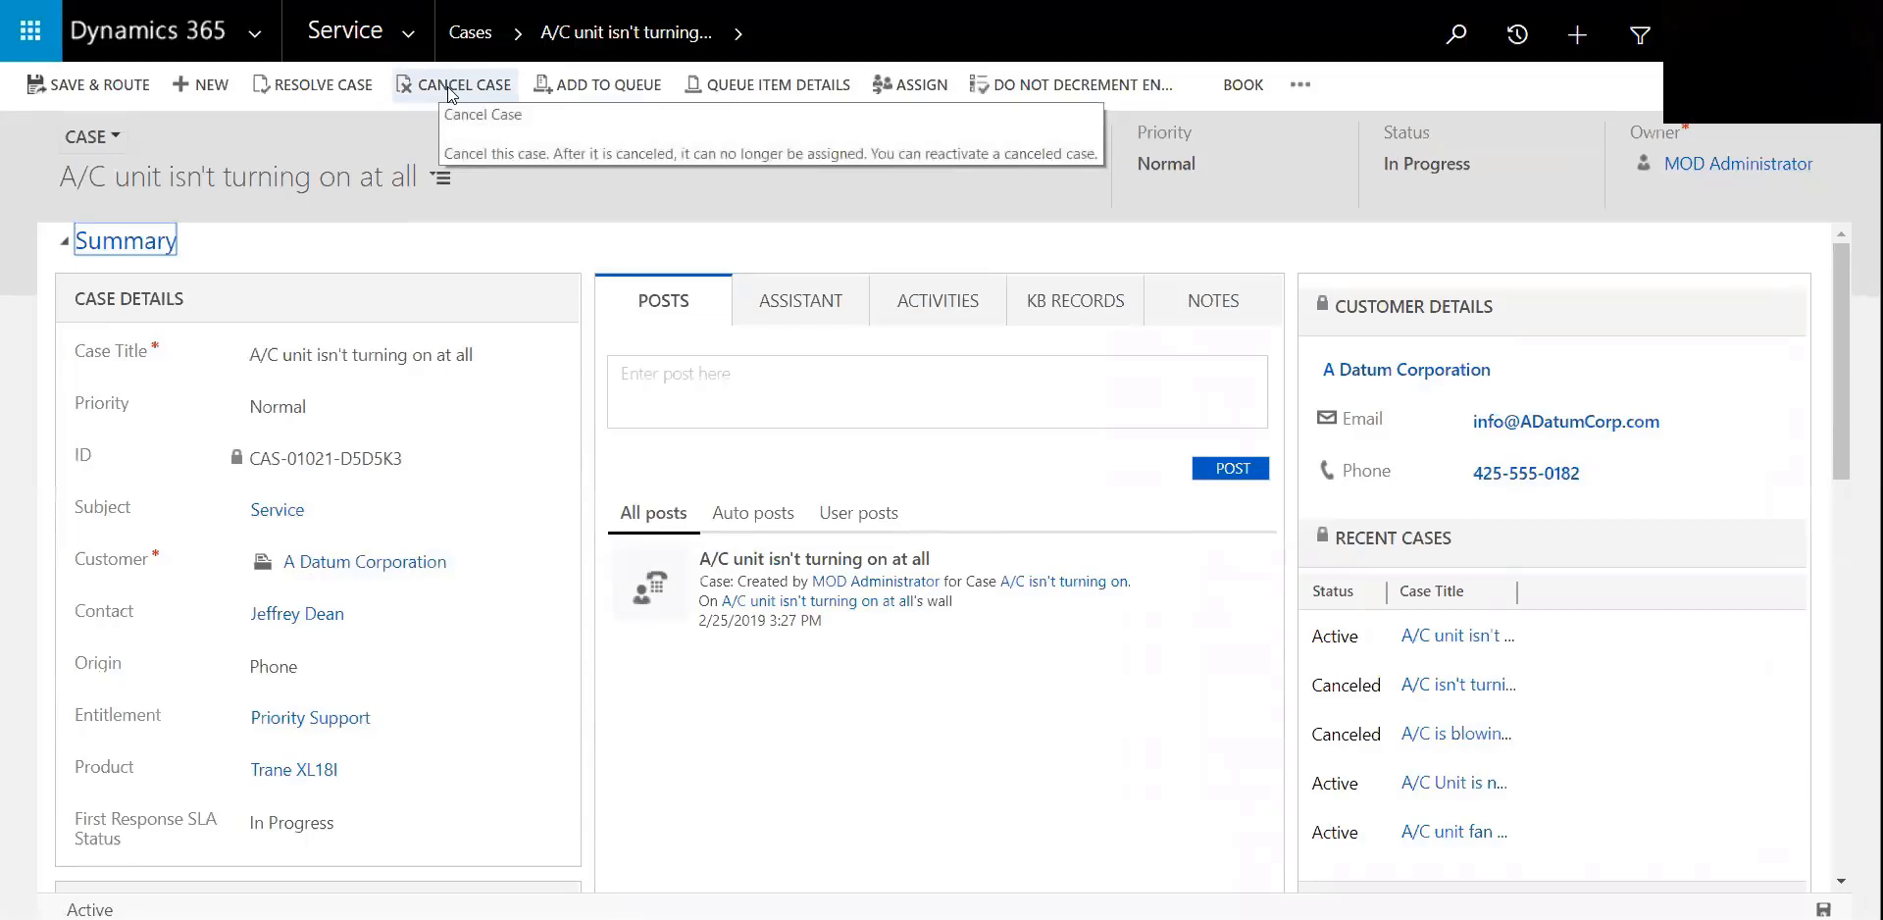
# Step: Cancel the case with status Cancelled, making it read-only
pyautogui.click(464, 85)
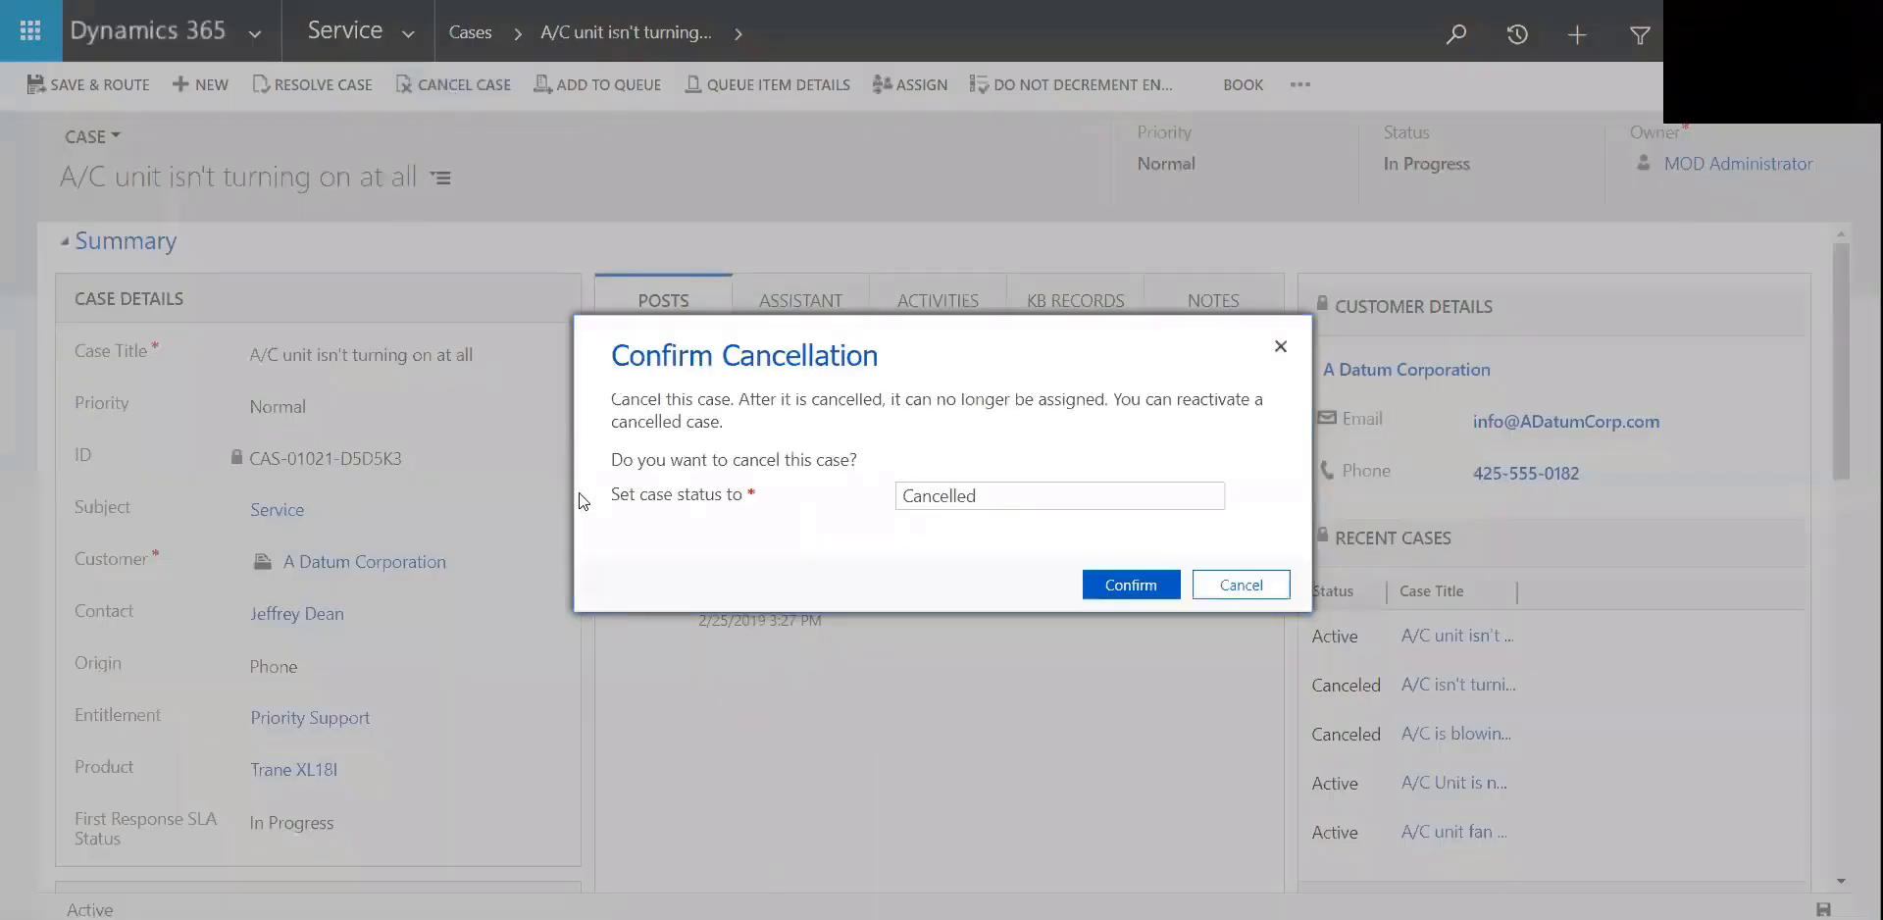
pyautogui.click(1058, 496)
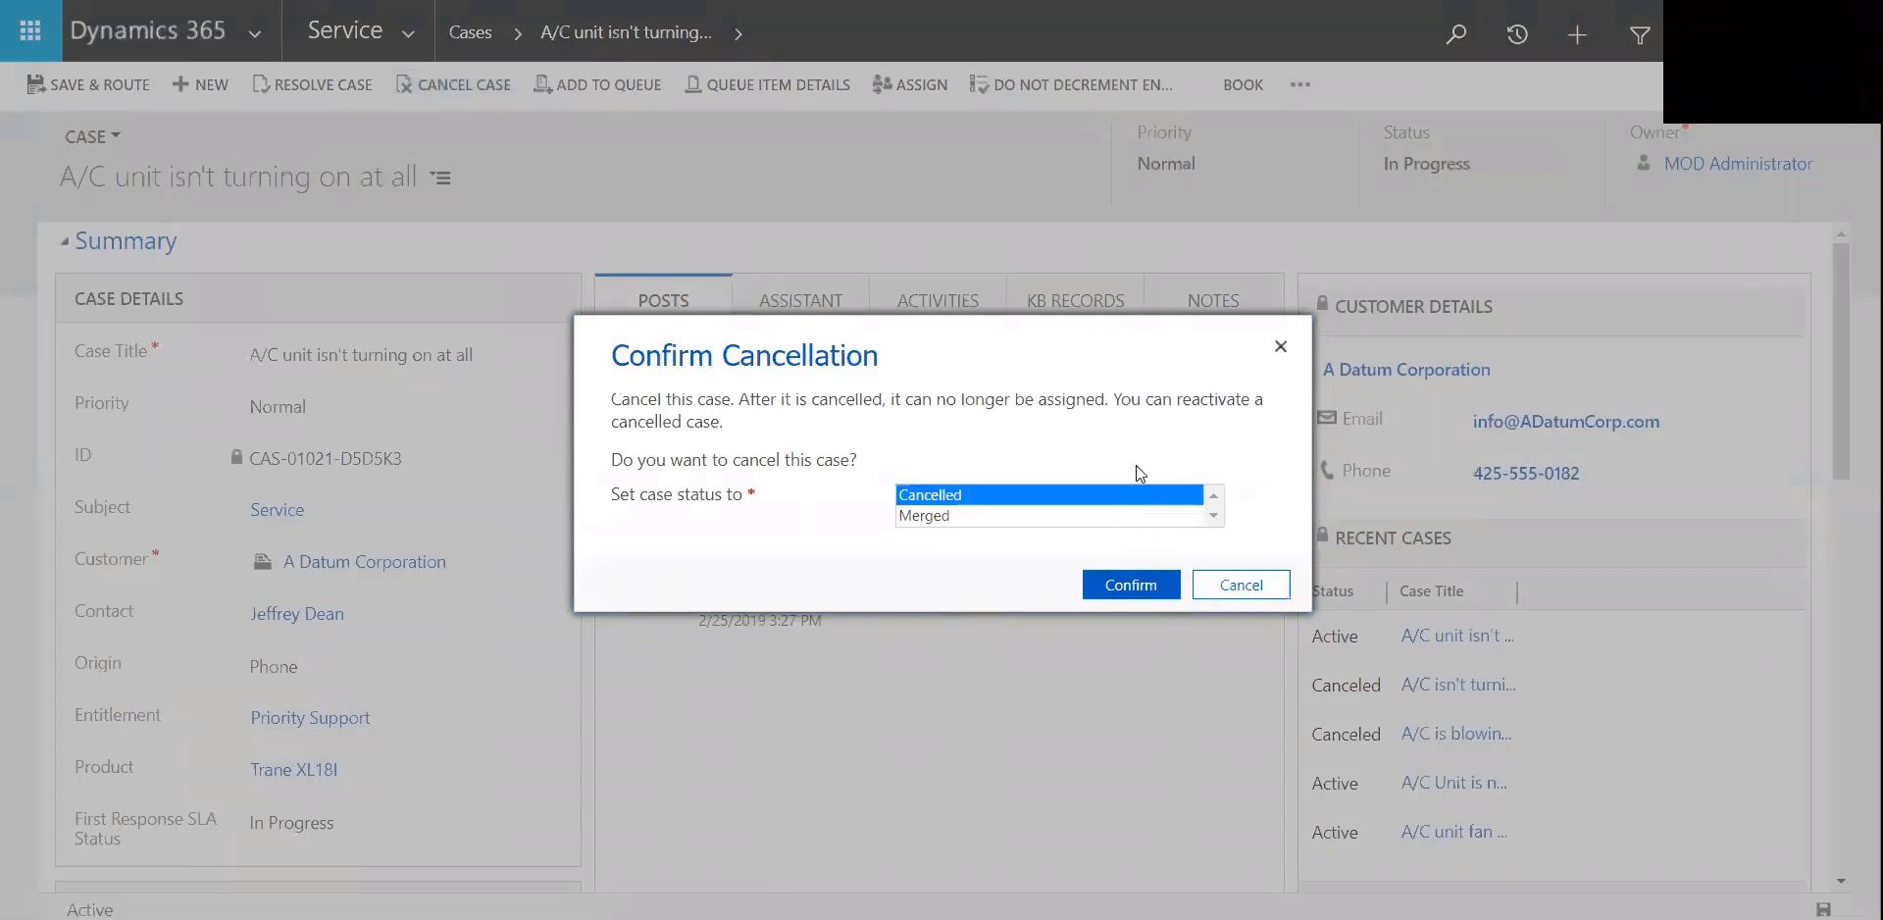
pyautogui.moveTo(1127, 502)
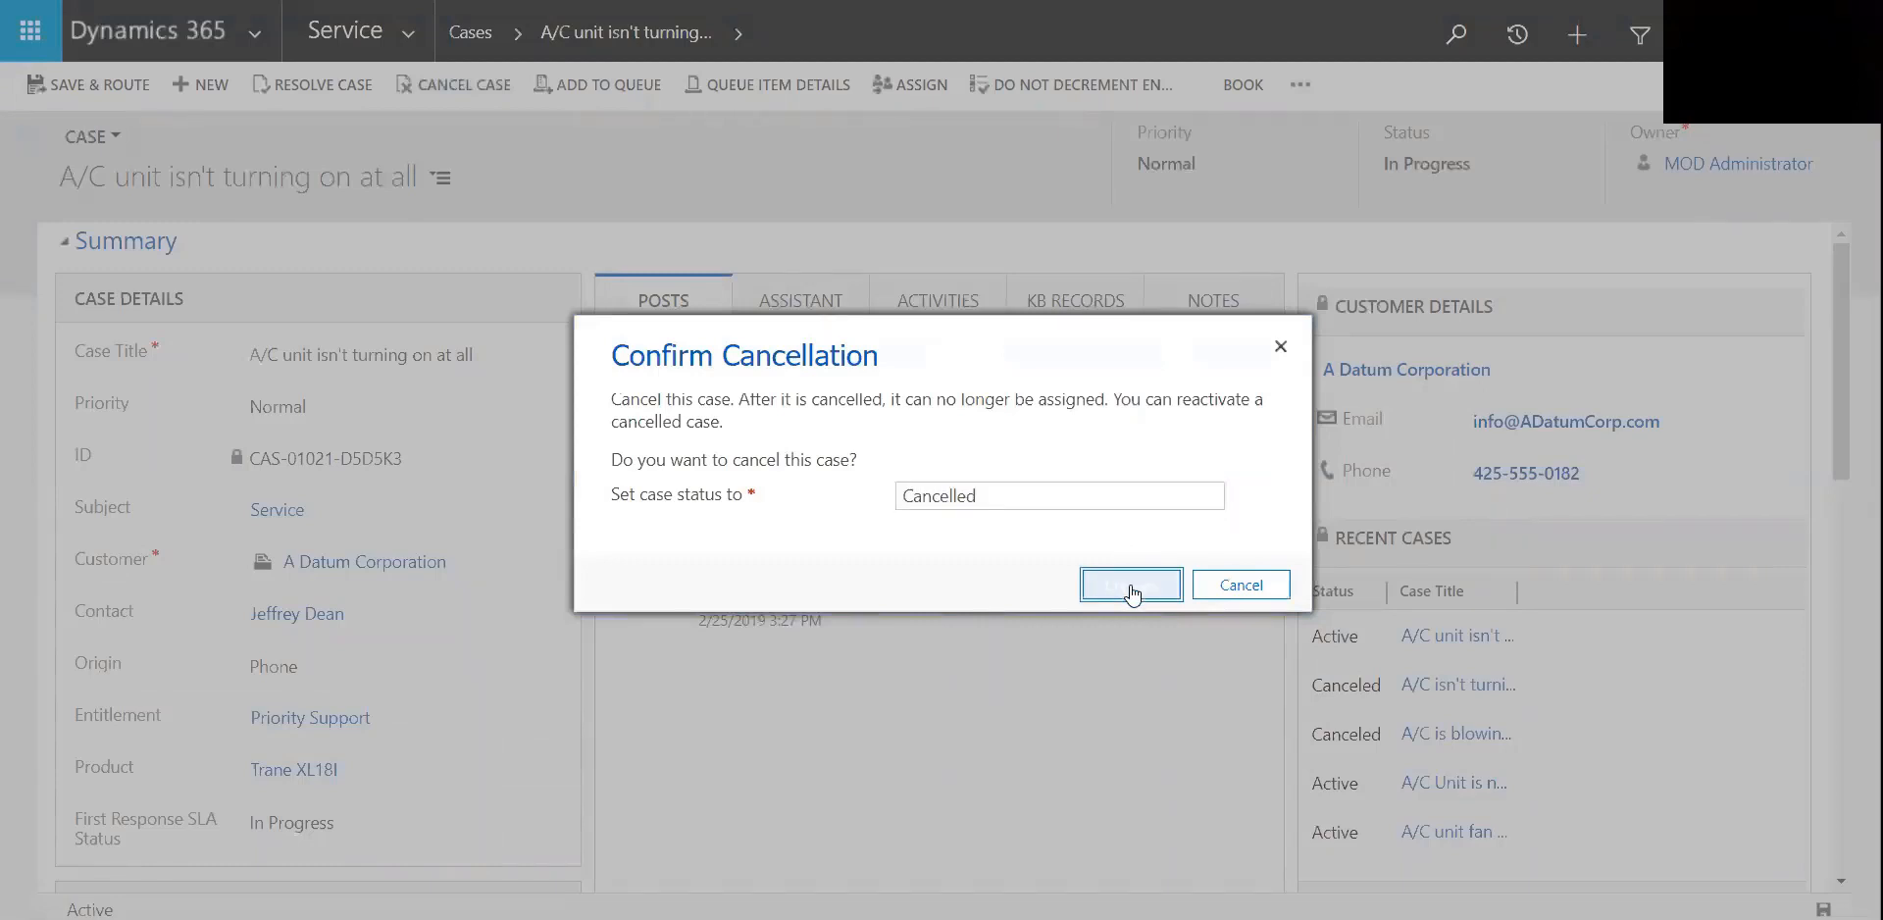
pyautogui.click(1129, 585)
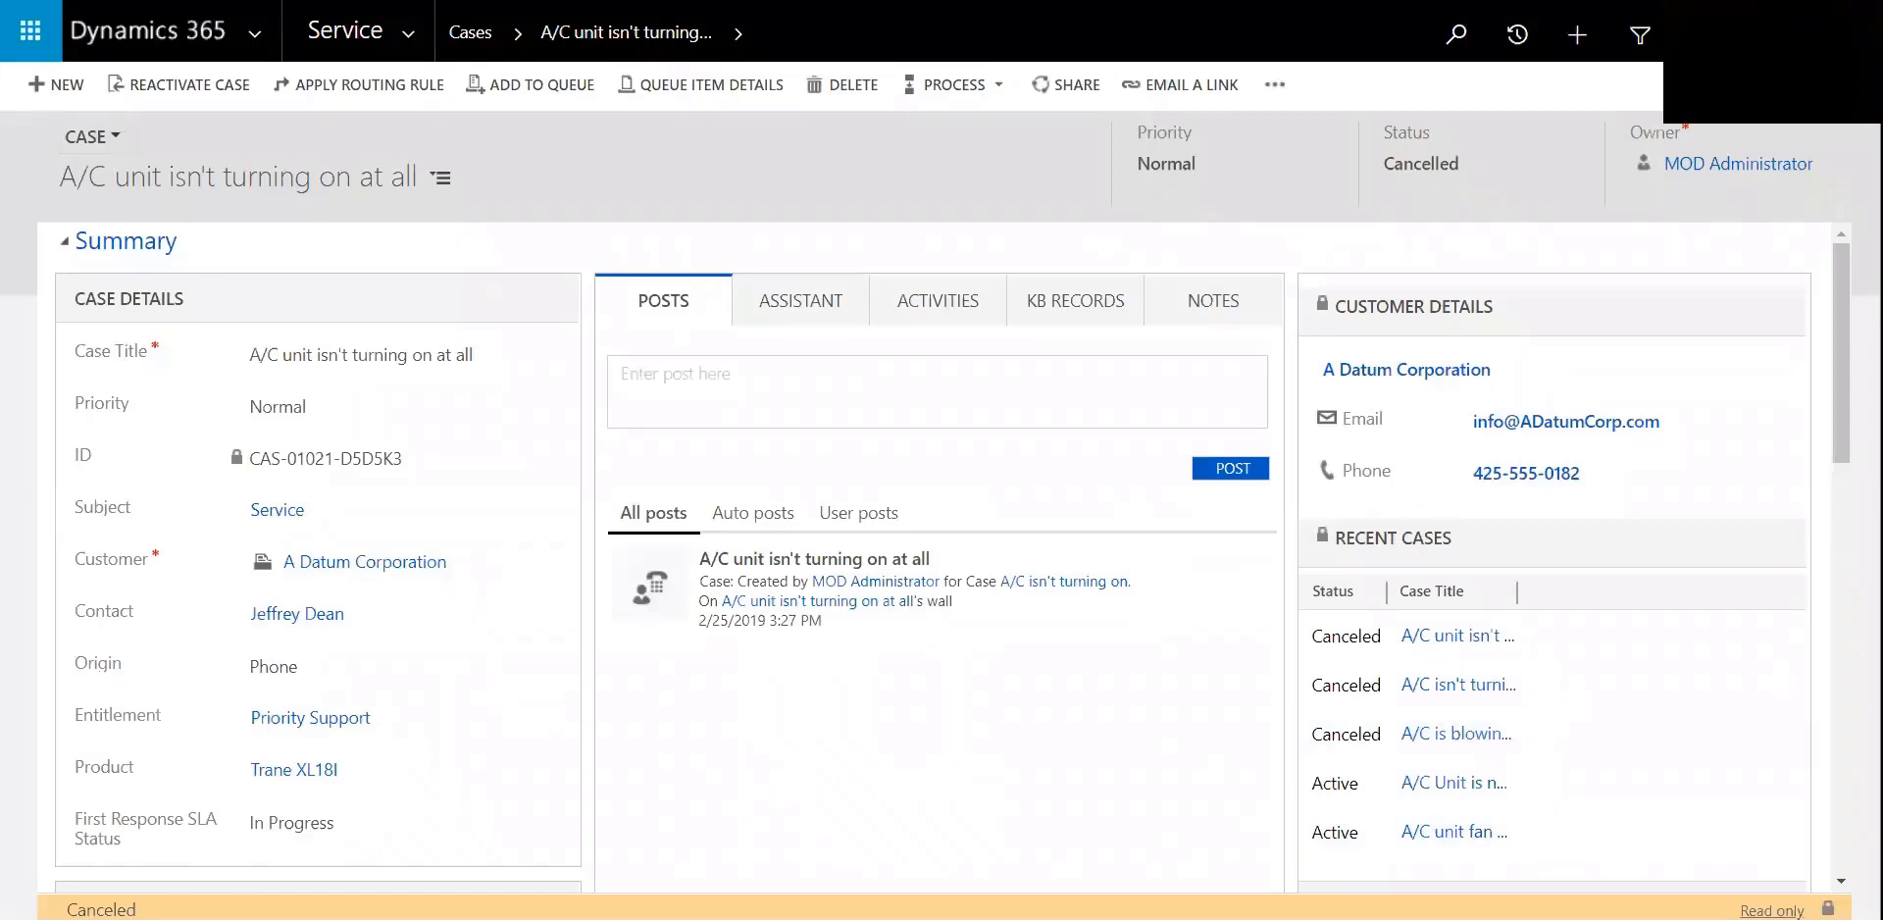
pyautogui.moveTo(136, 108)
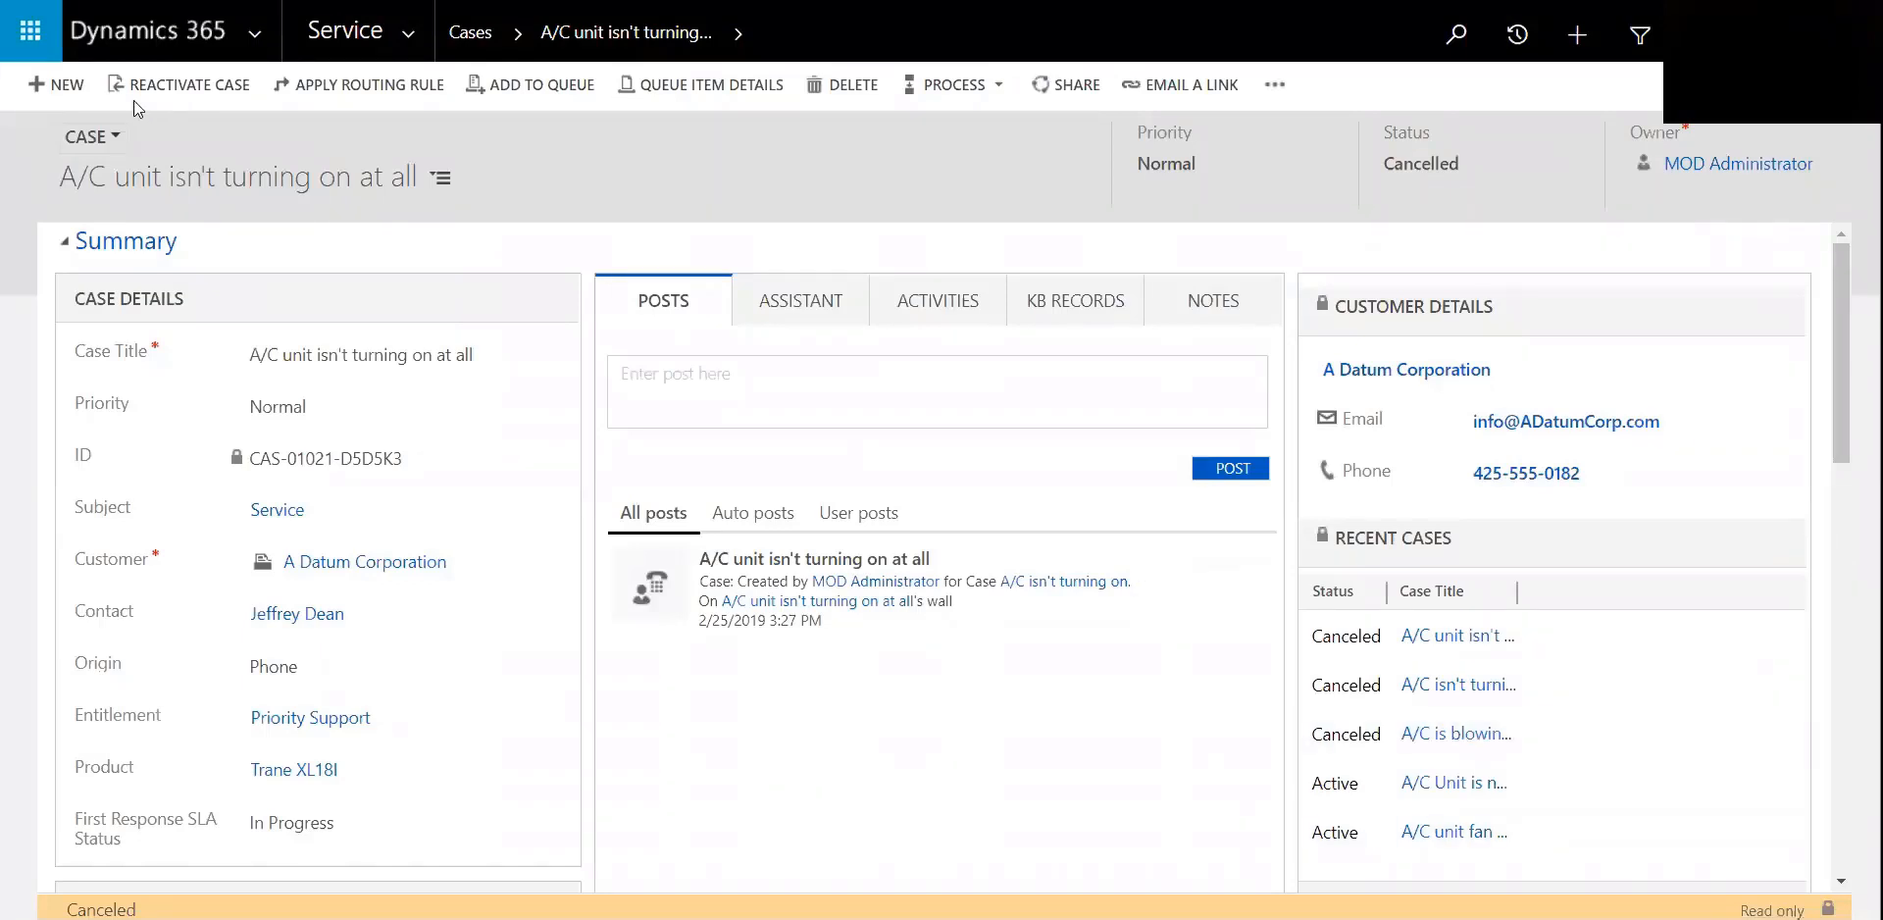
pyautogui.moveTo(181, 85)
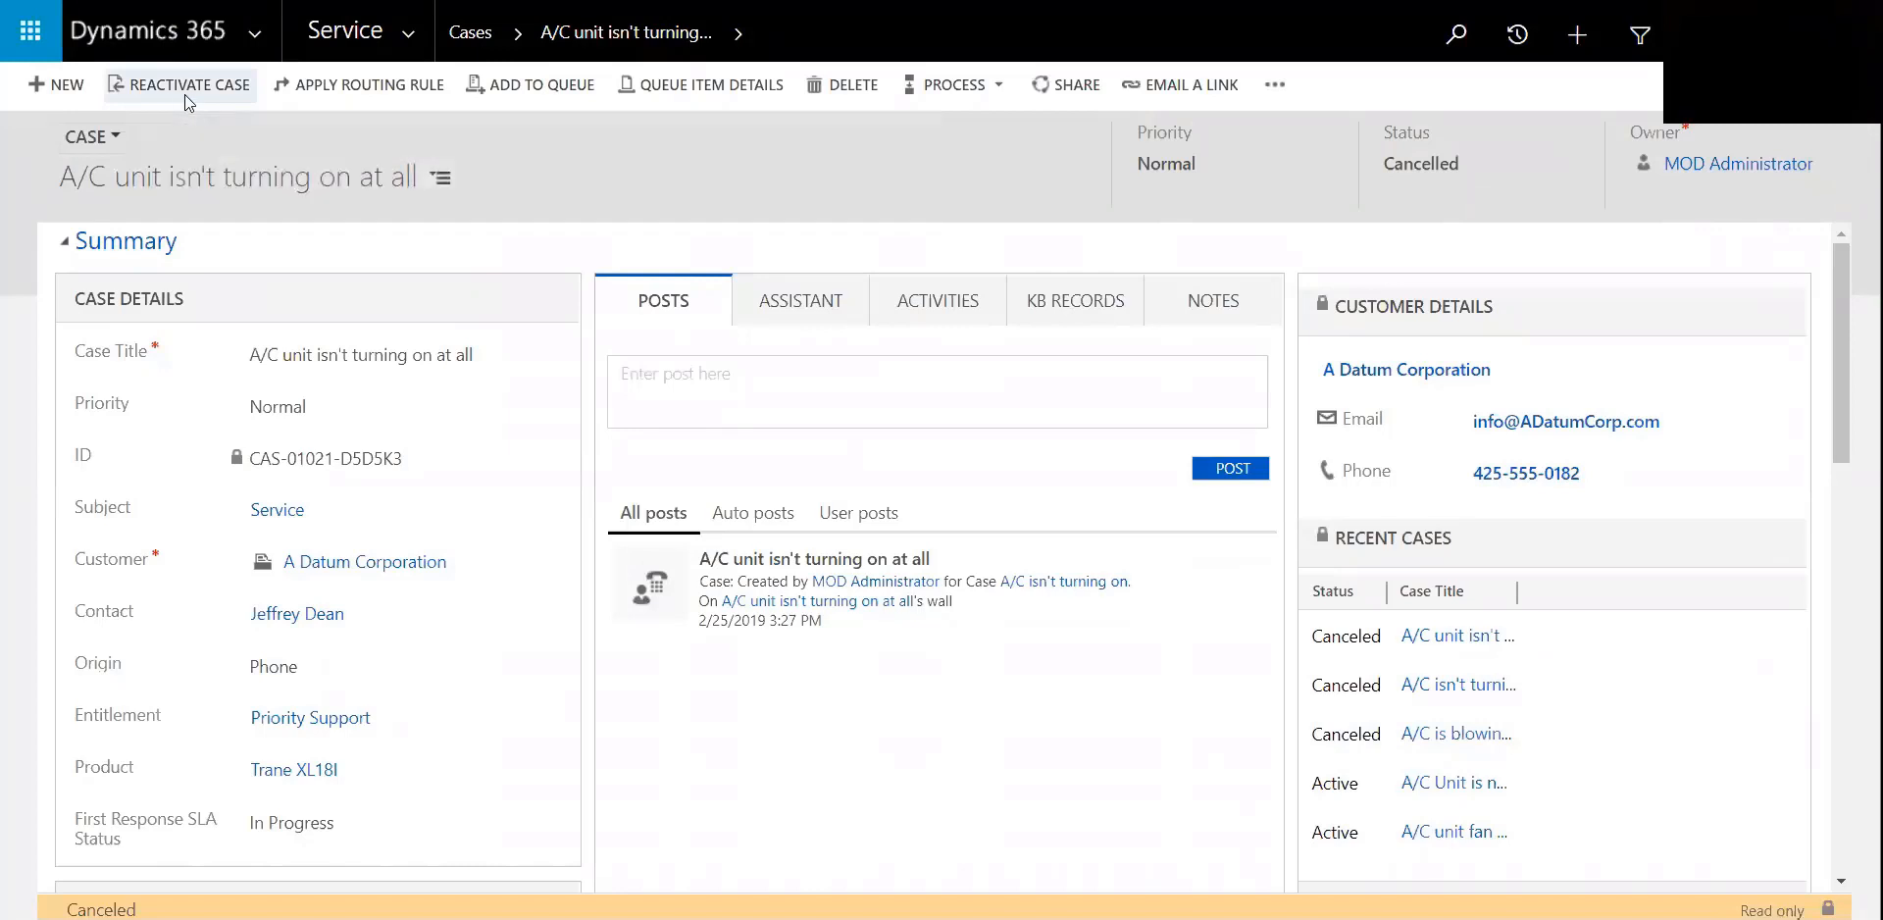
pyautogui.moveTo(181, 84)
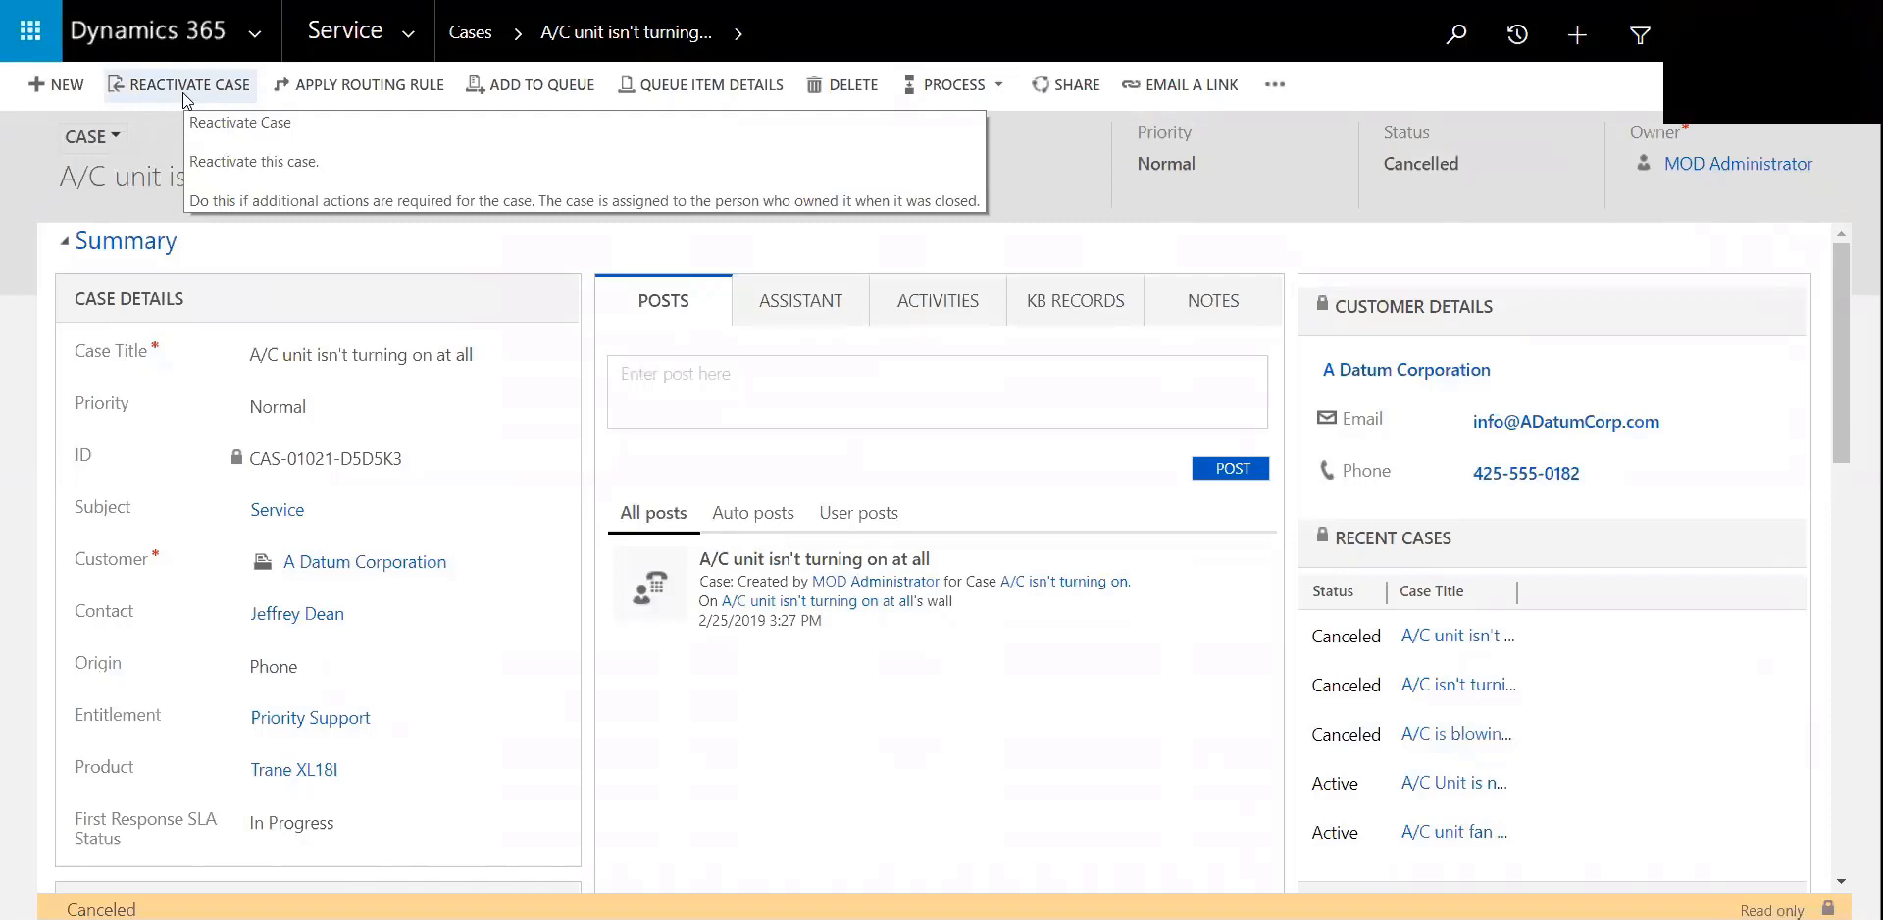
pyautogui.moveTo(134, 273)
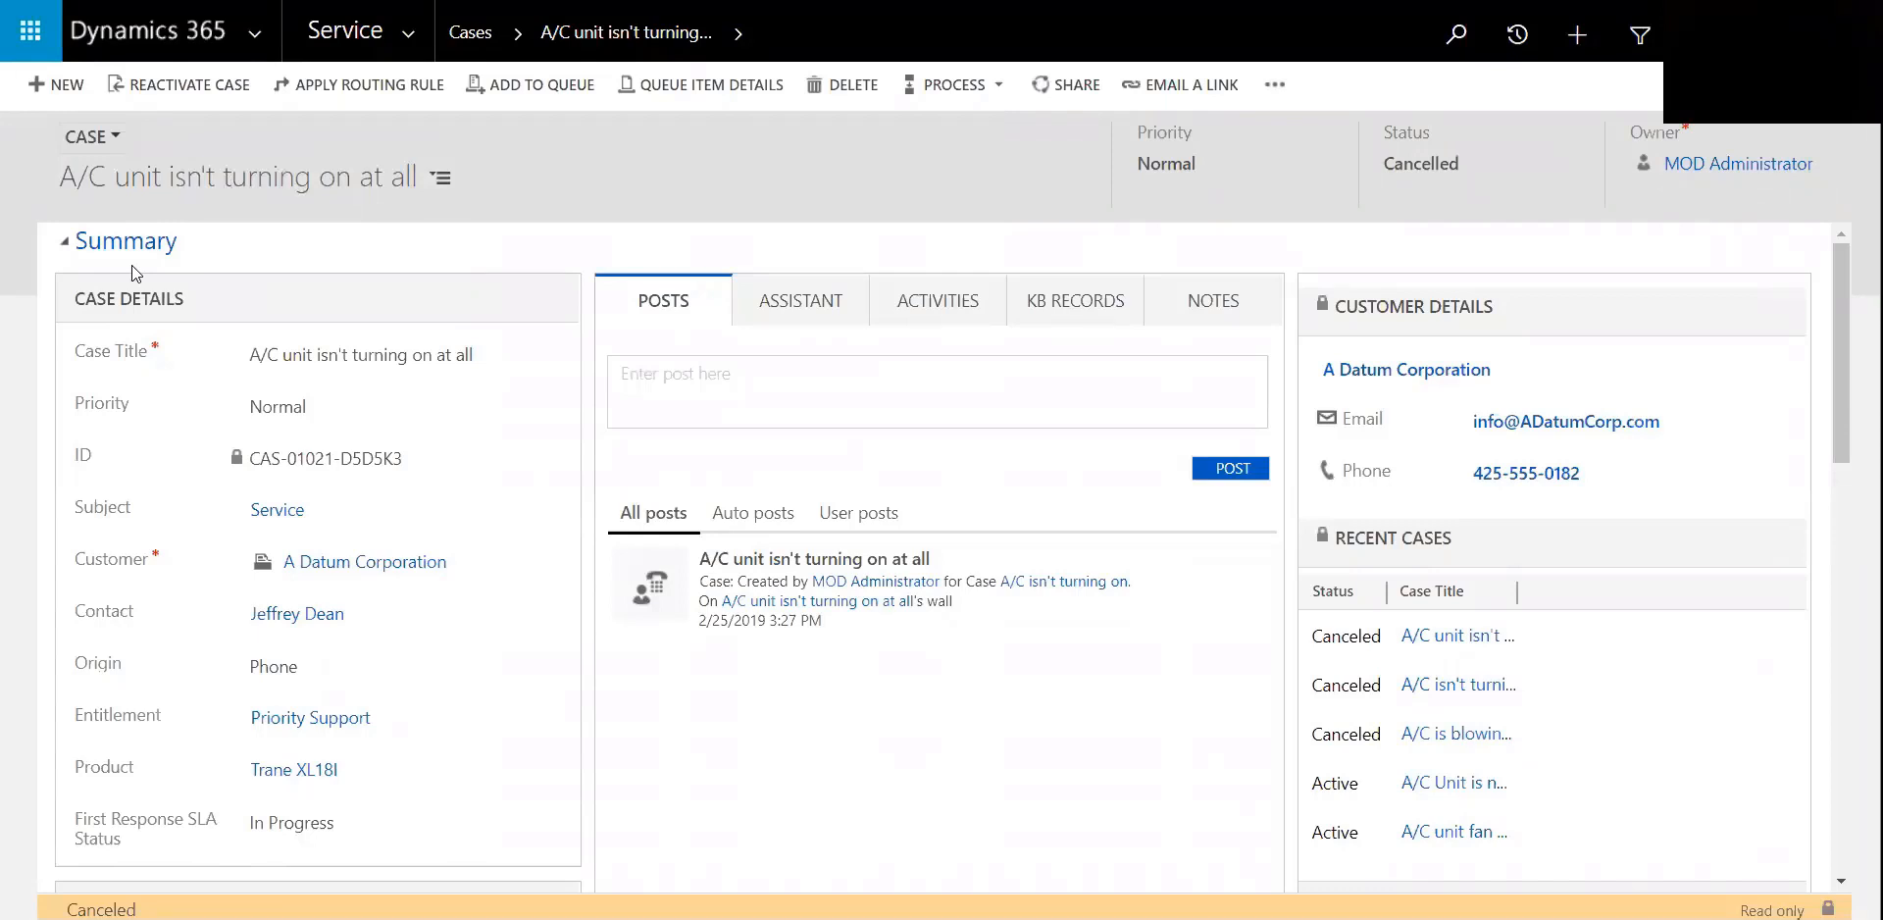
pyautogui.moveTo(477, 648)
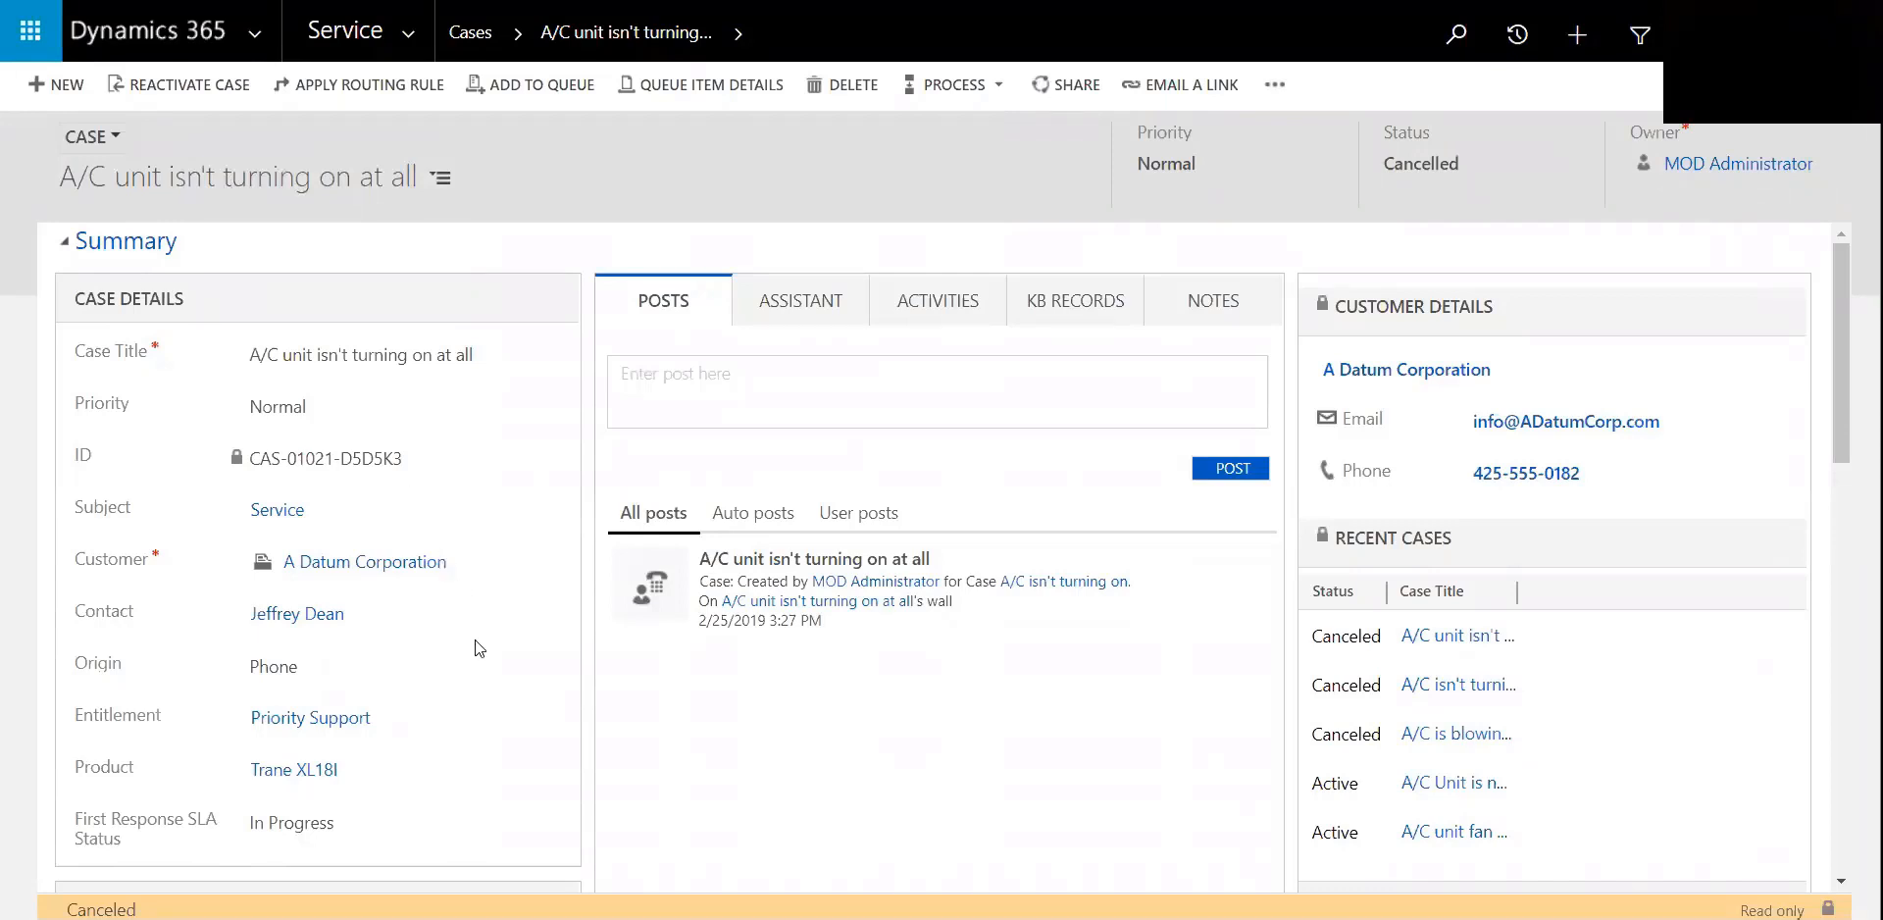